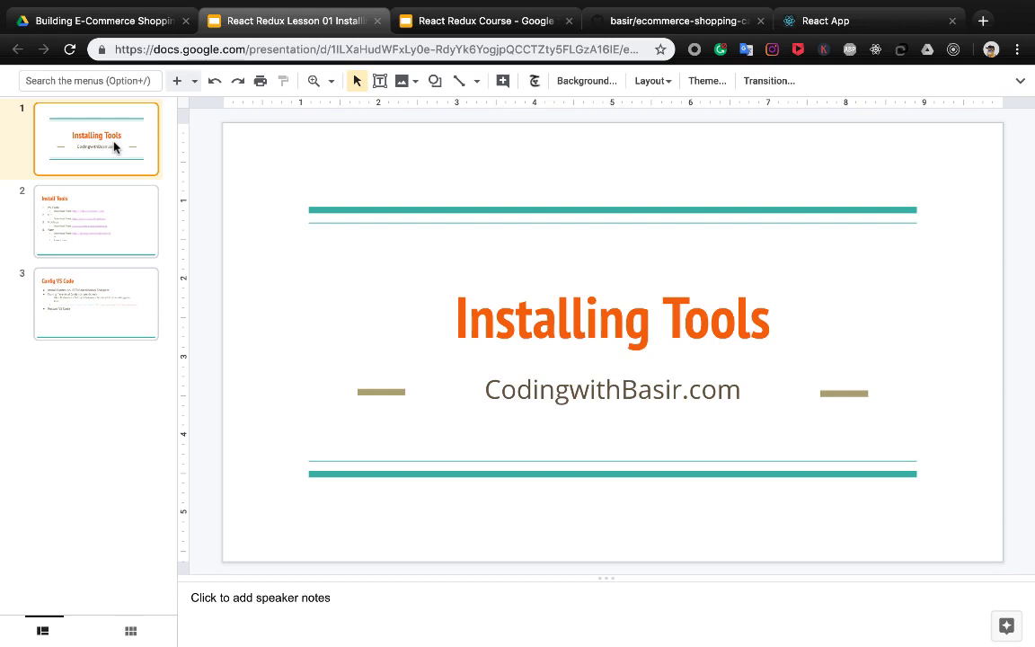
pyautogui.moveTo(126, 191)
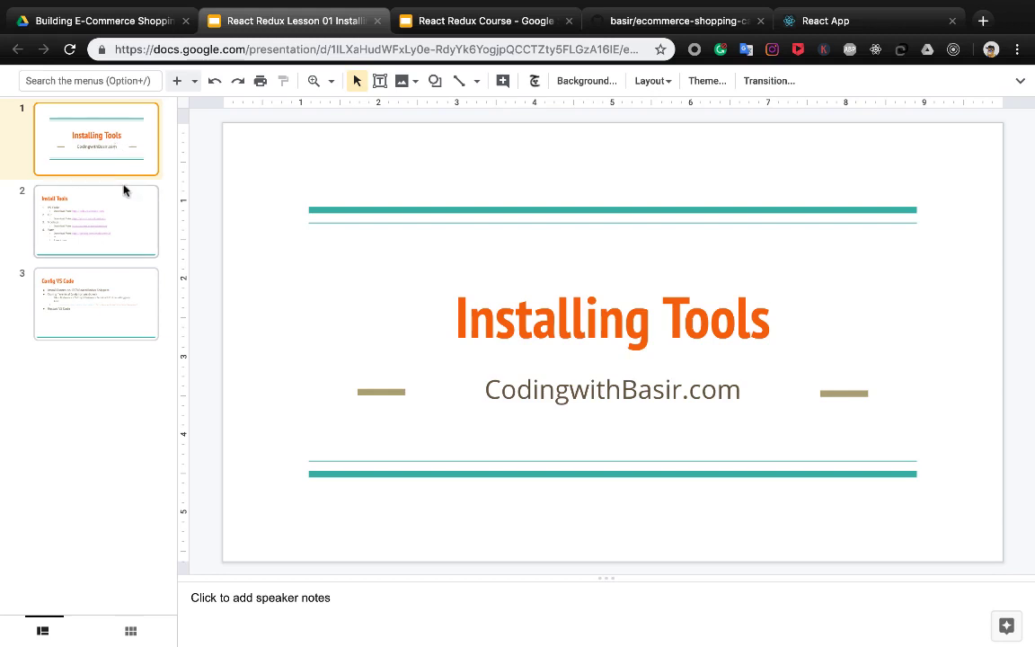
# Show the Install Tools slide listing VS Code, Git, Node.js and Yarn download links.
pyautogui.click(97, 219)
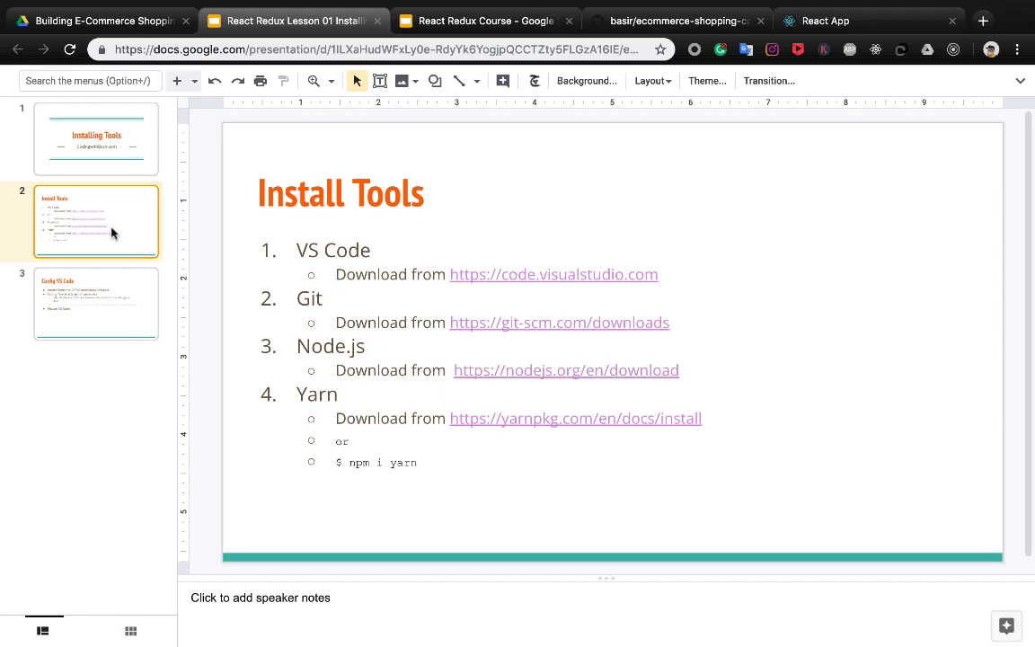
pyautogui.moveTo(585, 273)
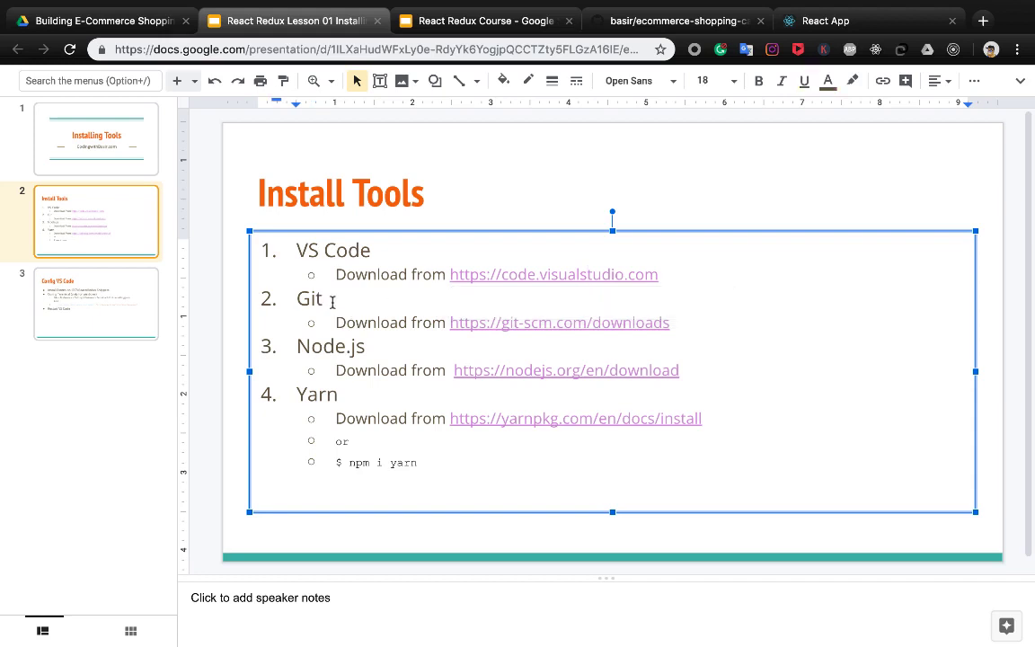
pyautogui.moveTo(363, 309)
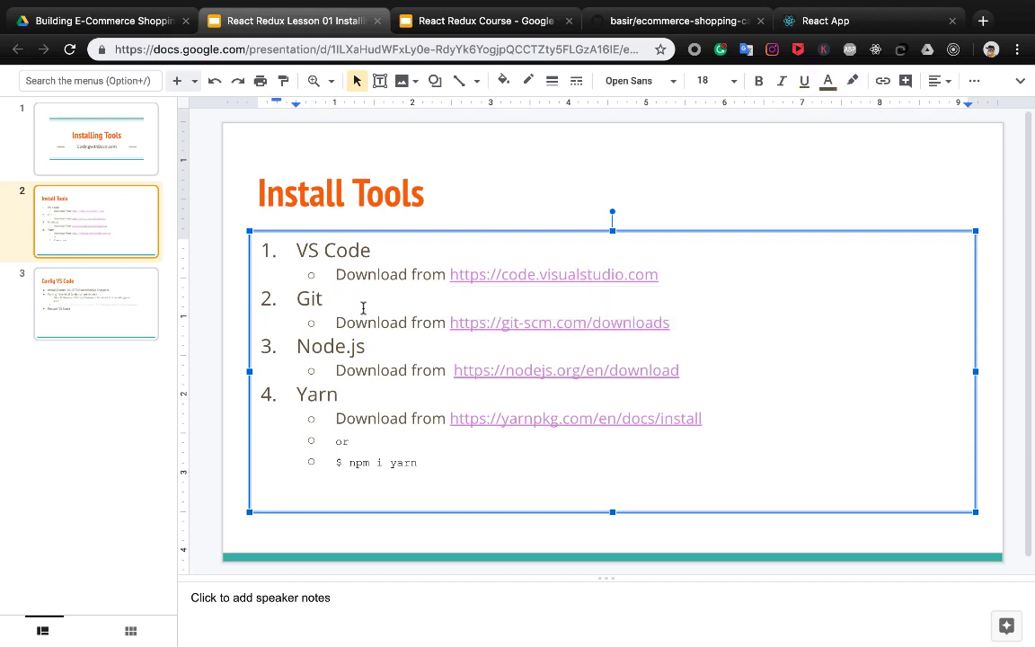
pyautogui.click(325, 299)
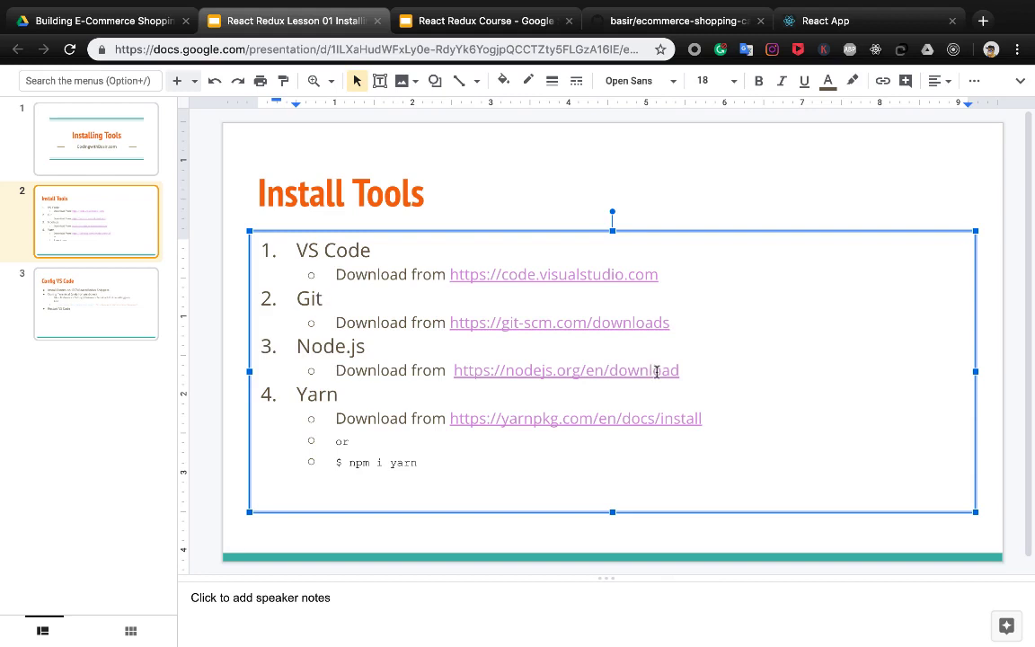
pyautogui.moveTo(341, 399)
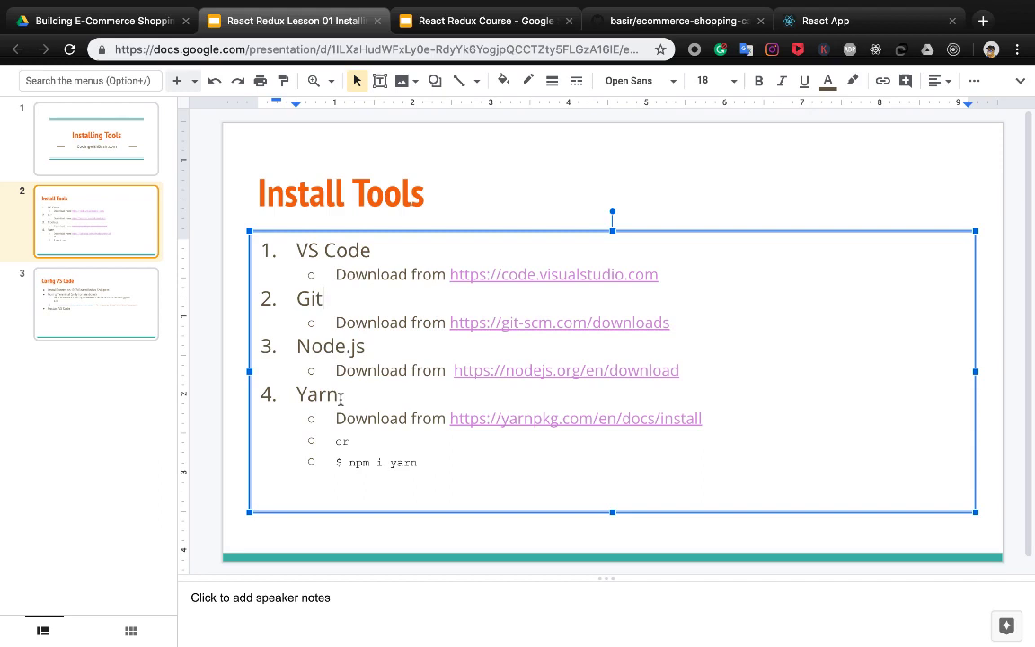
pyautogui.click(324, 299)
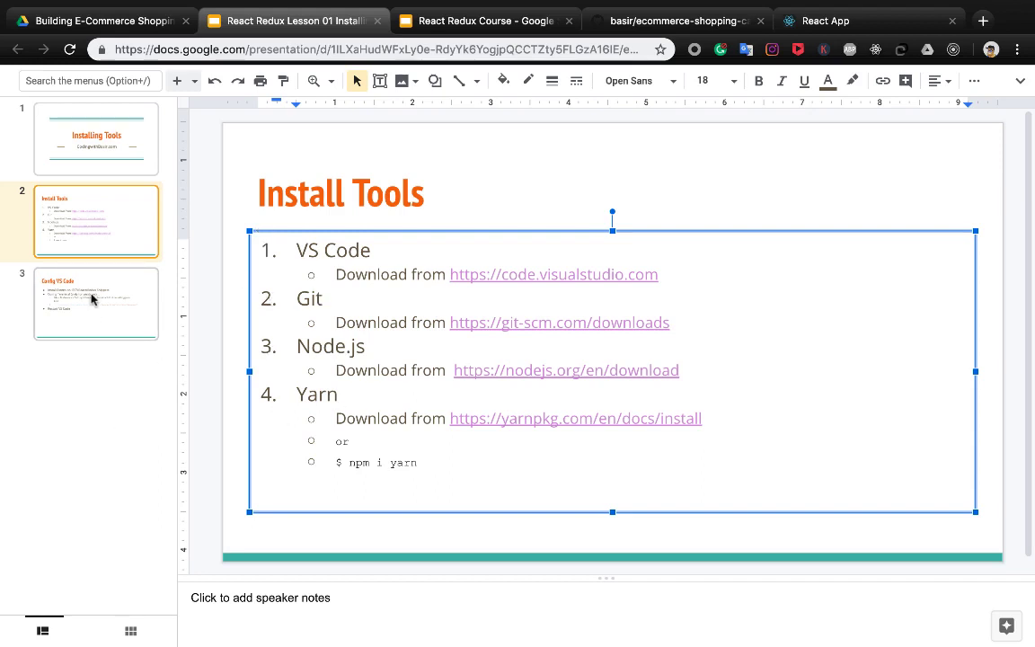
pyautogui.click(95, 302)
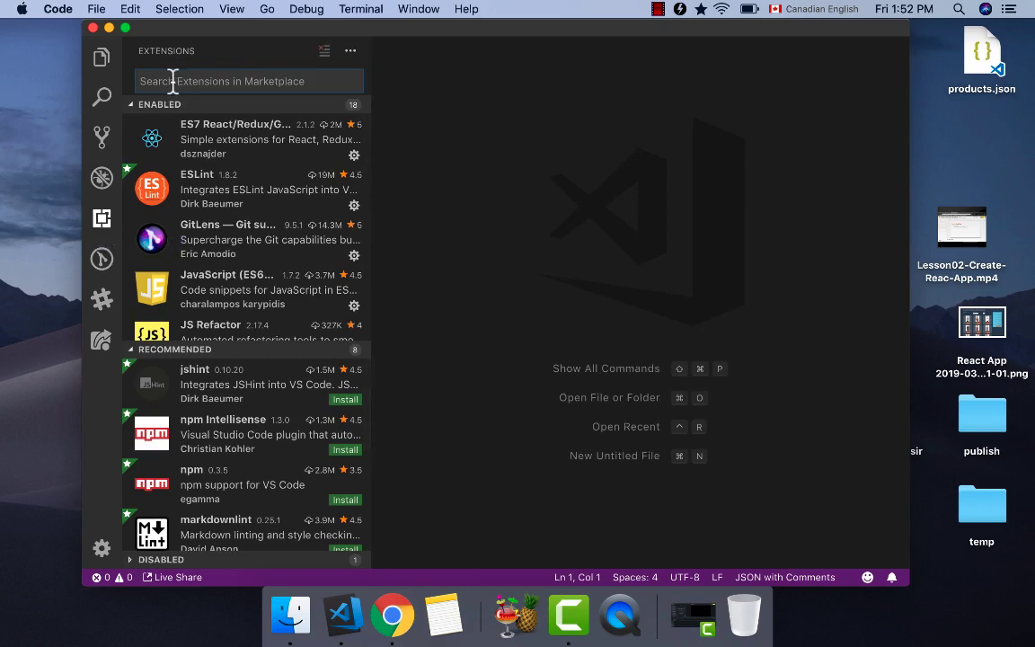
pyautogui.moveTo(187, 138)
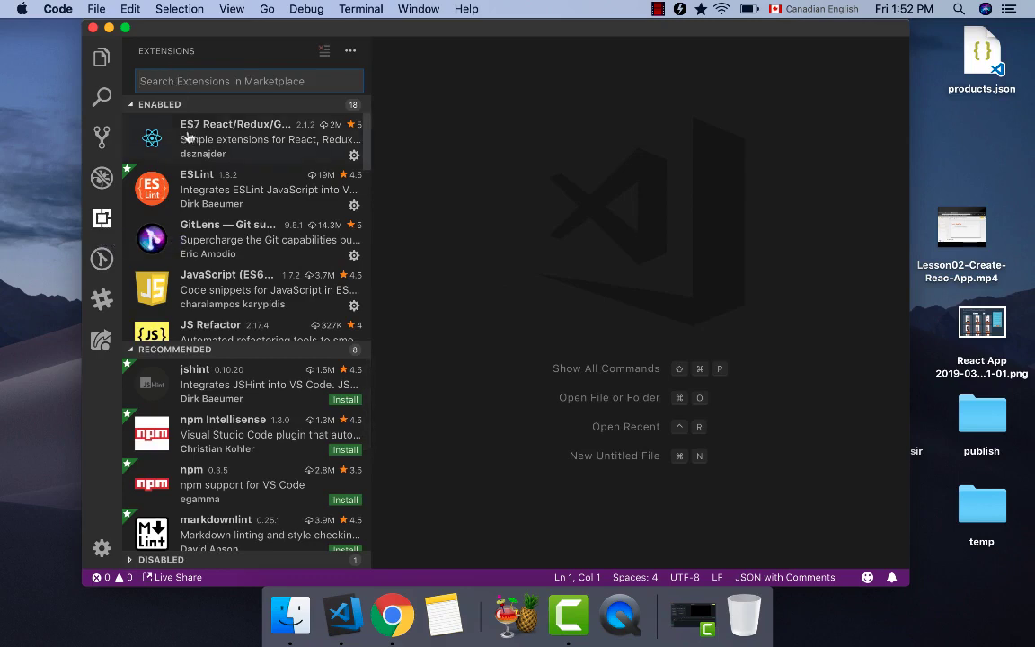
pyautogui.moveTo(265, 137)
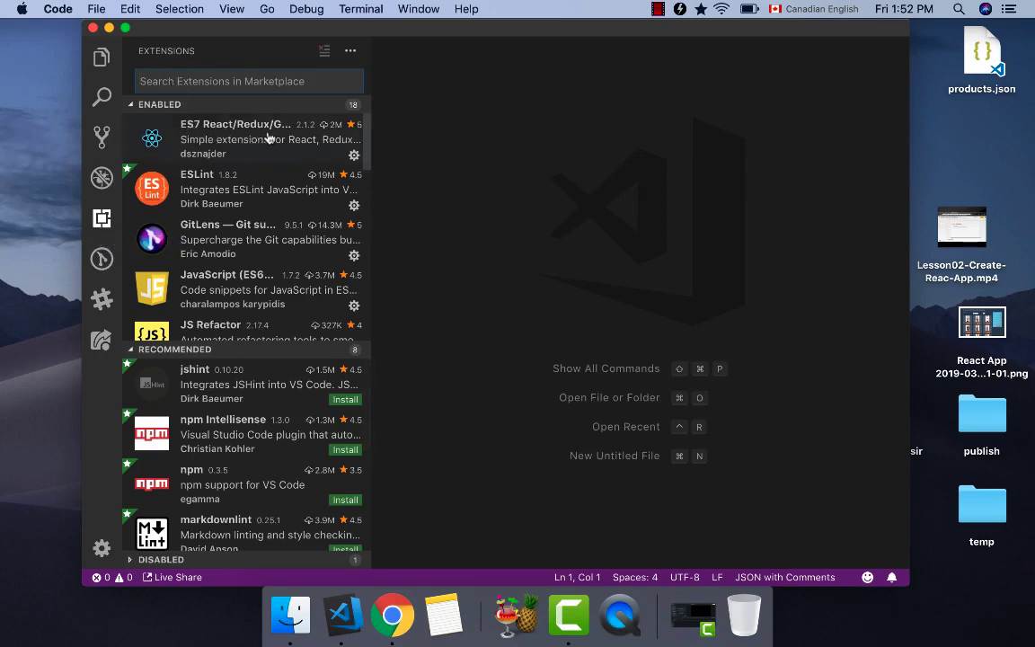
# Show the ES7 React/Redux/GraphQL/React-Native snippets extension details from the Enabled list.
pyautogui.click(242, 140)
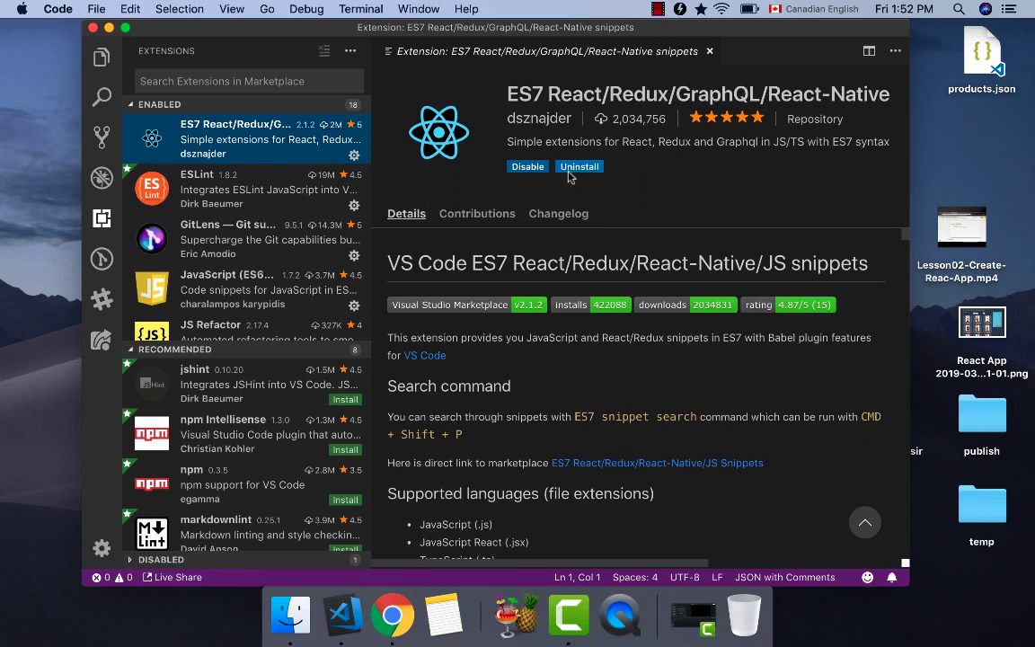
pyautogui.moveTo(394, 614)
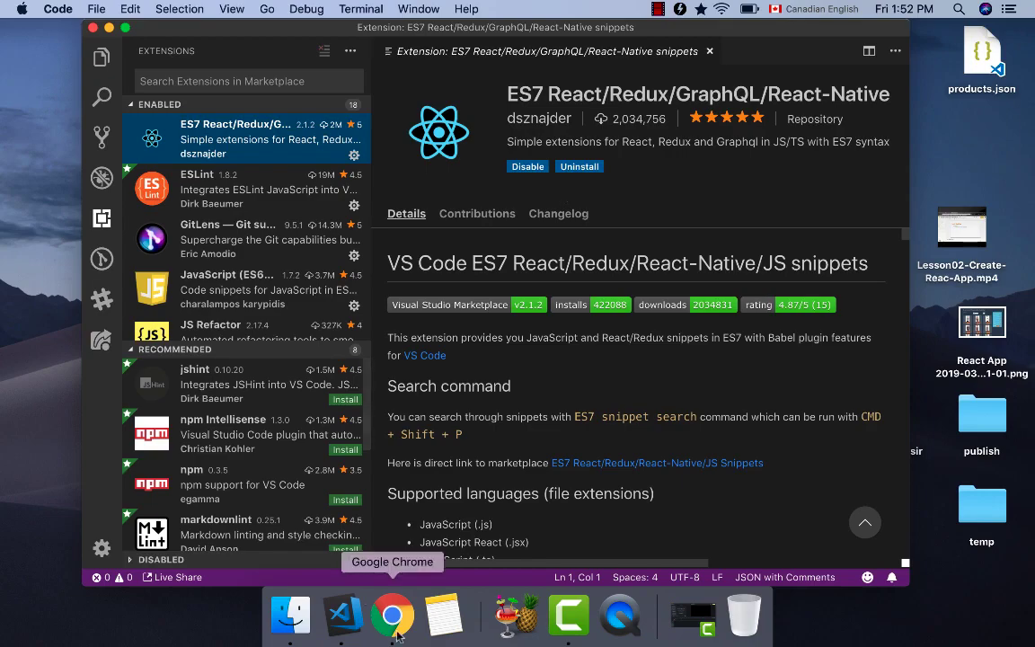
# Switch back to the browser showing the Config VS Code slide.
pyautogui.click(392, 614)
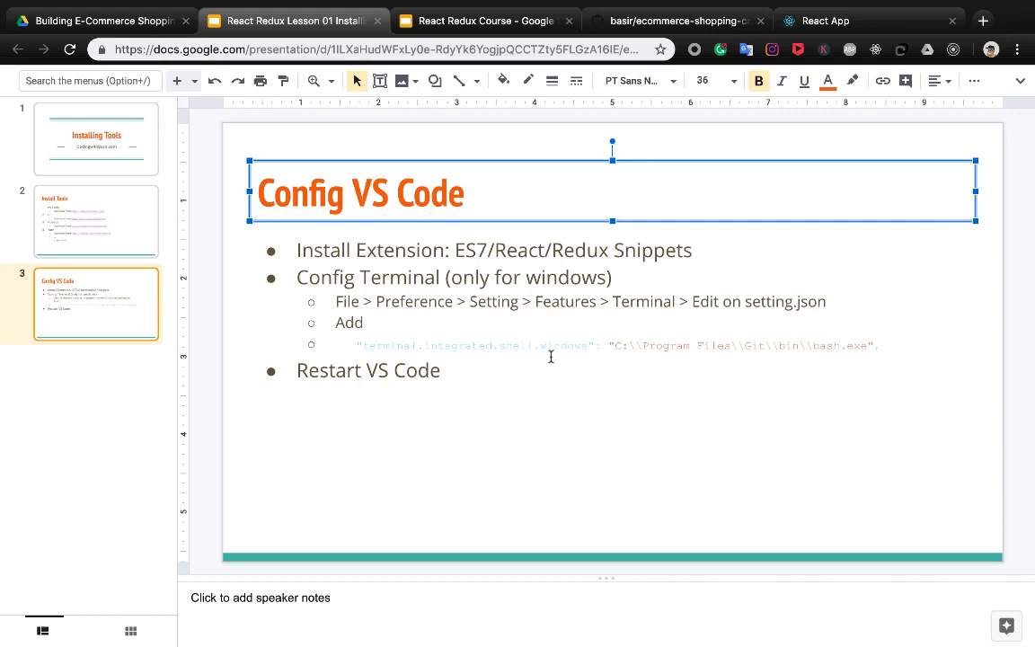
pyautogui.moveTo(829, 348)
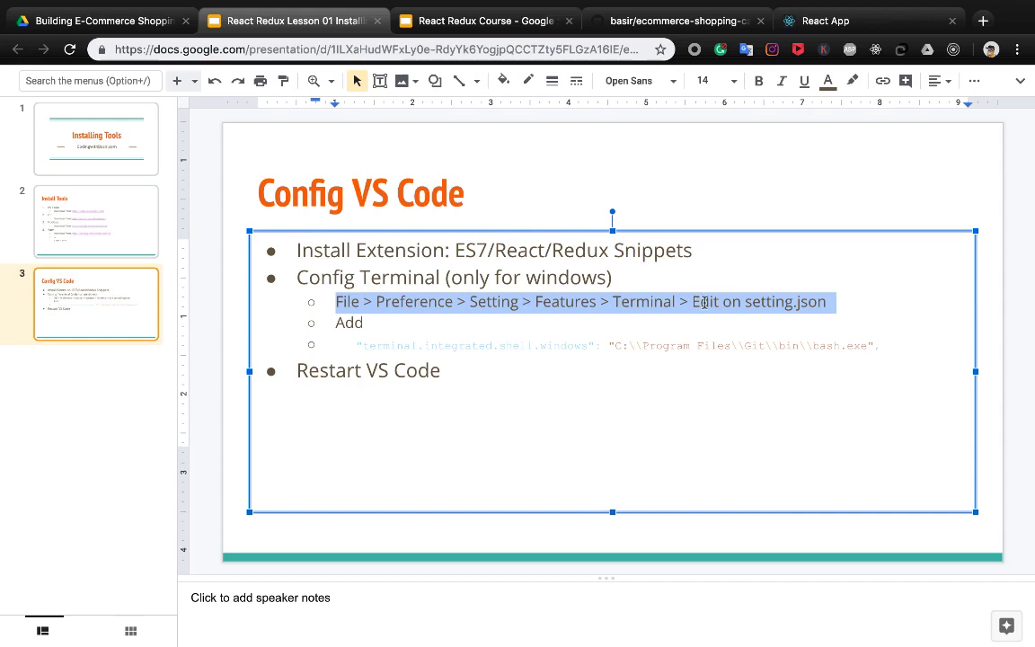
pyautogui.moveTo(805, 309)
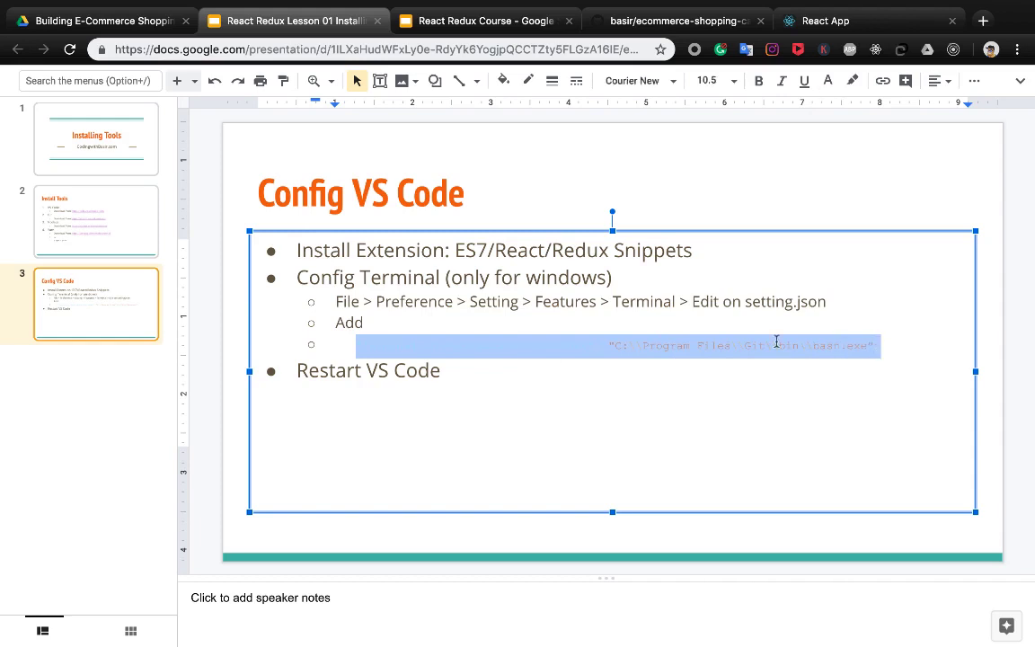
pyautogui.moveTo(527, 348)
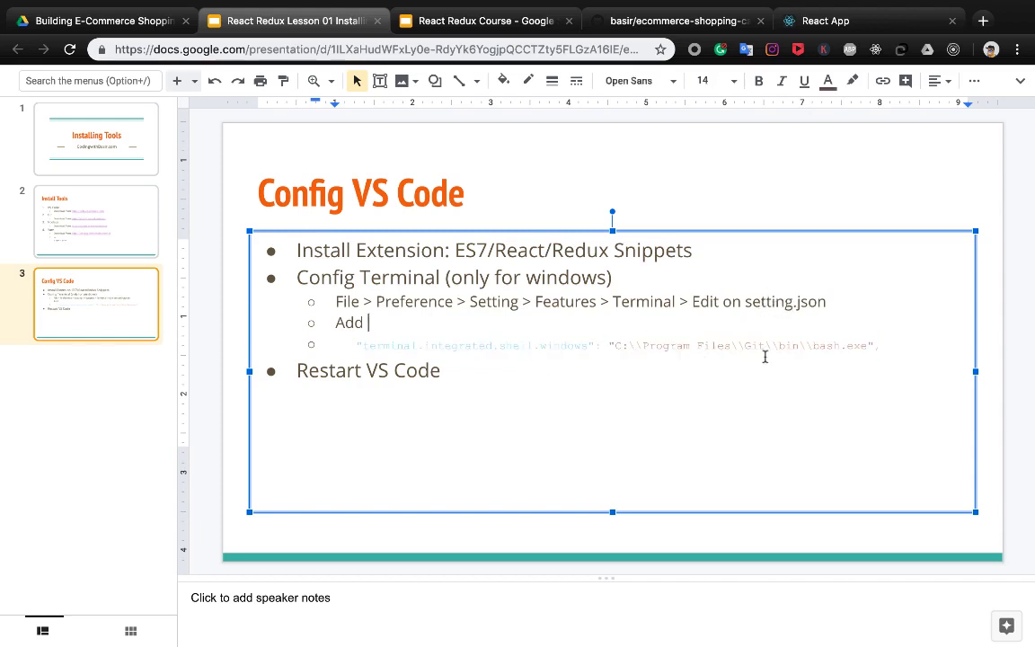
pyautogui.moveTo(555, 341)
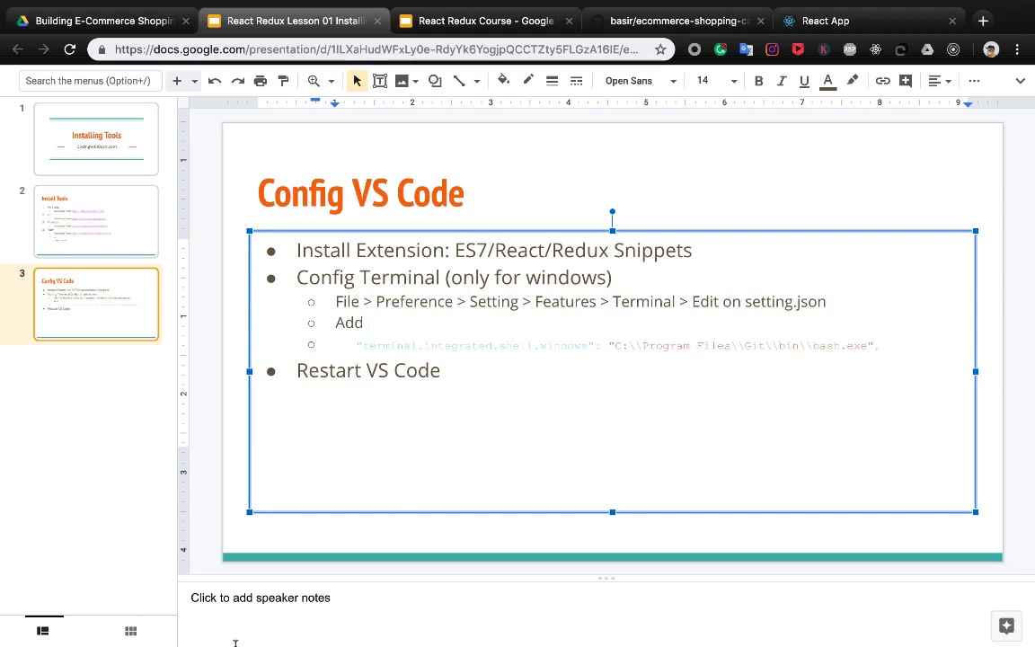
pyautogui.moveTo(359, 473)
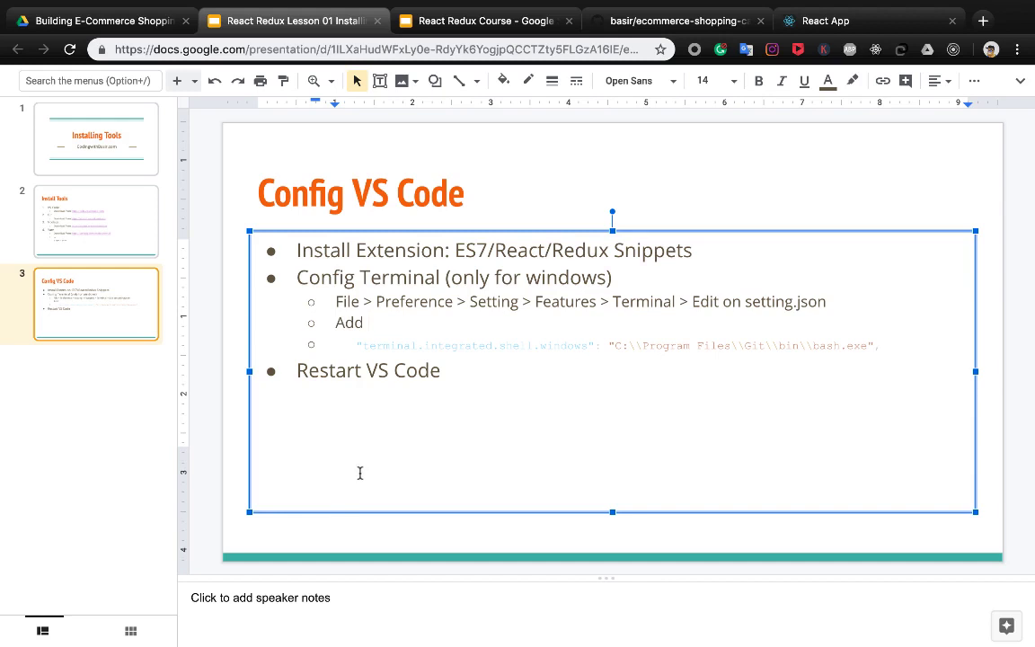